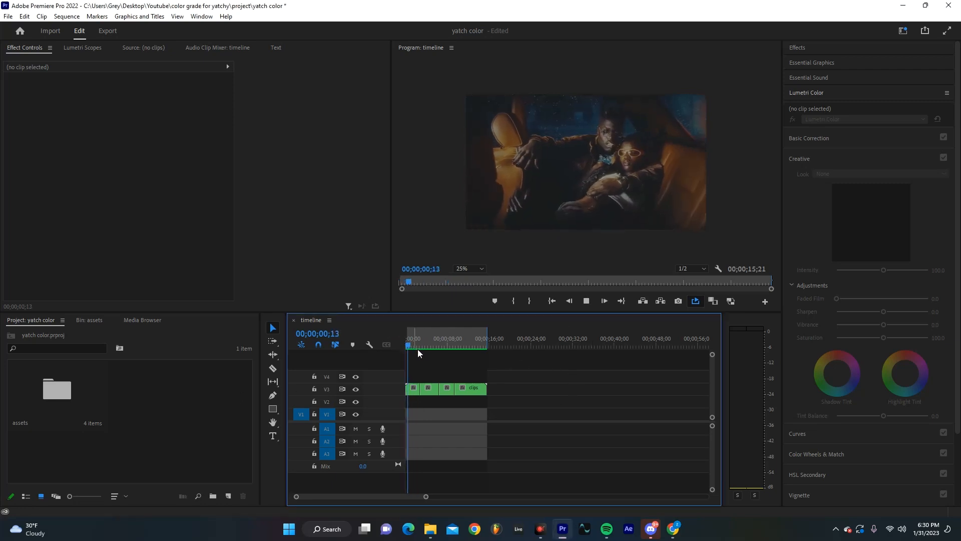
# Step: Create a new adjustment layer and place it above the clips on the timeline
pyautogui.click(416, 337)
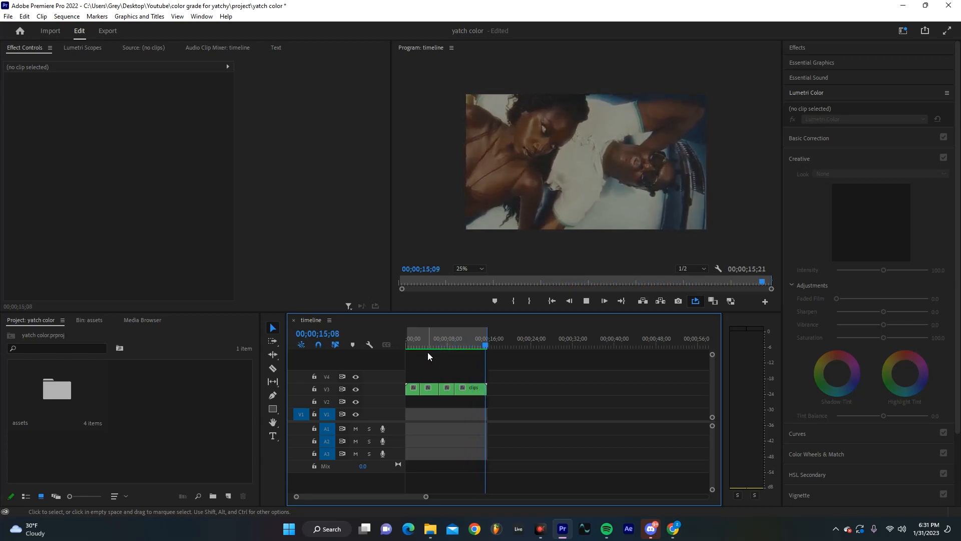
pyautogui.click(413, 344)
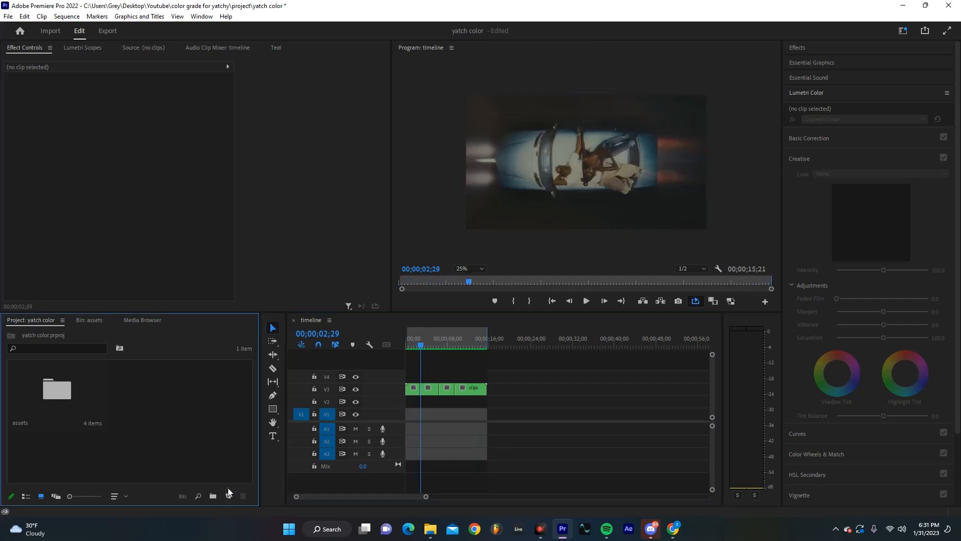
pyautogui.click(228, 495)
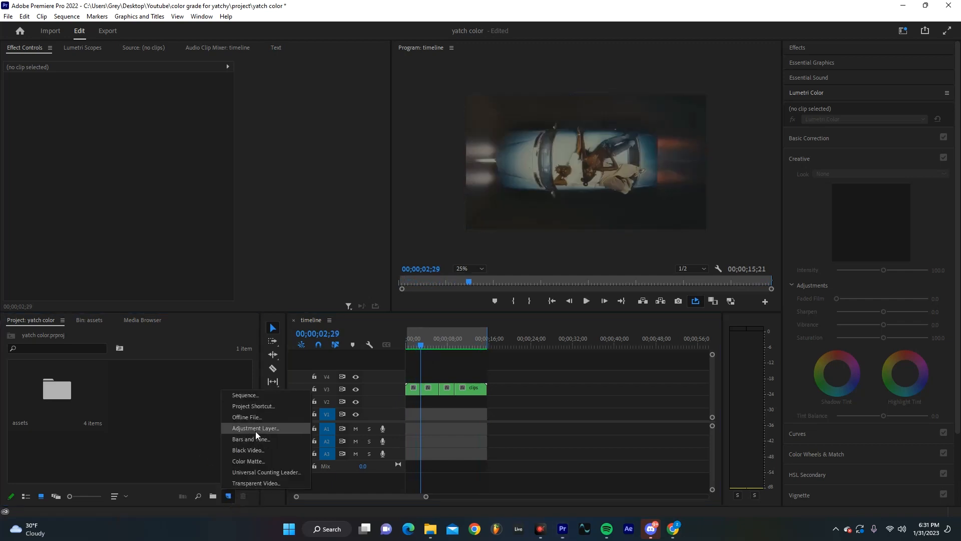
pyautogui.click(256, 427)
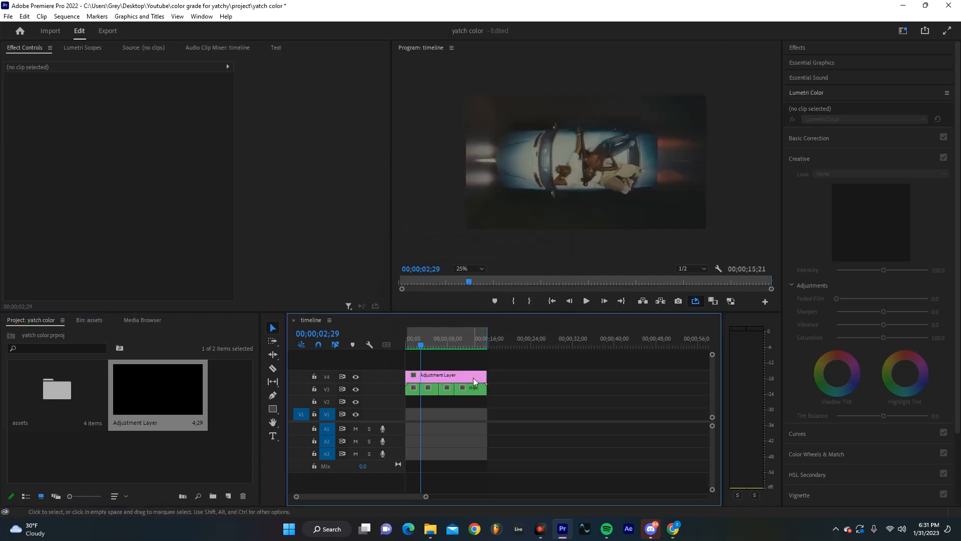
pyautogui.click(446, 375)
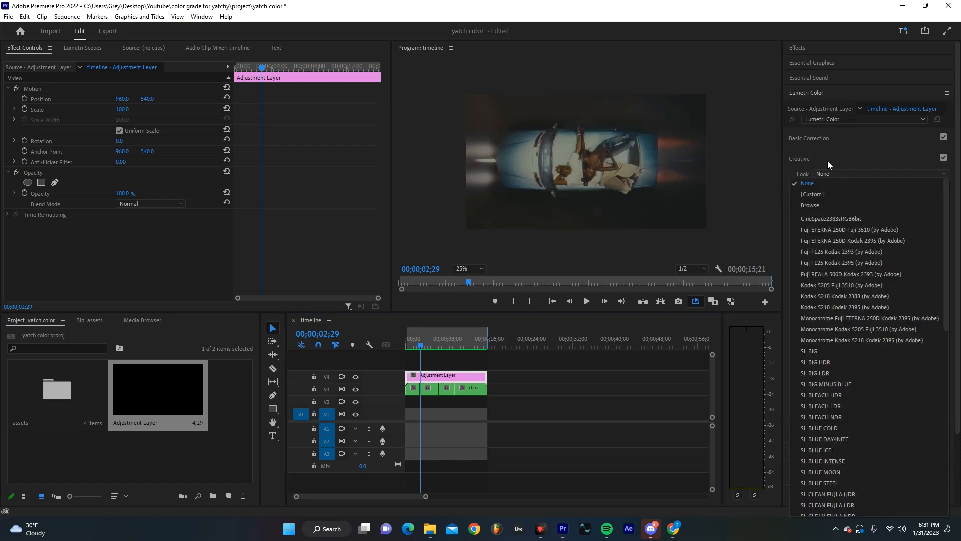
# Step: Load the SONY SLOG3 to REC.cube look from Utility LUTs > Sony S-Log3
pyautogui.click(812, 204)
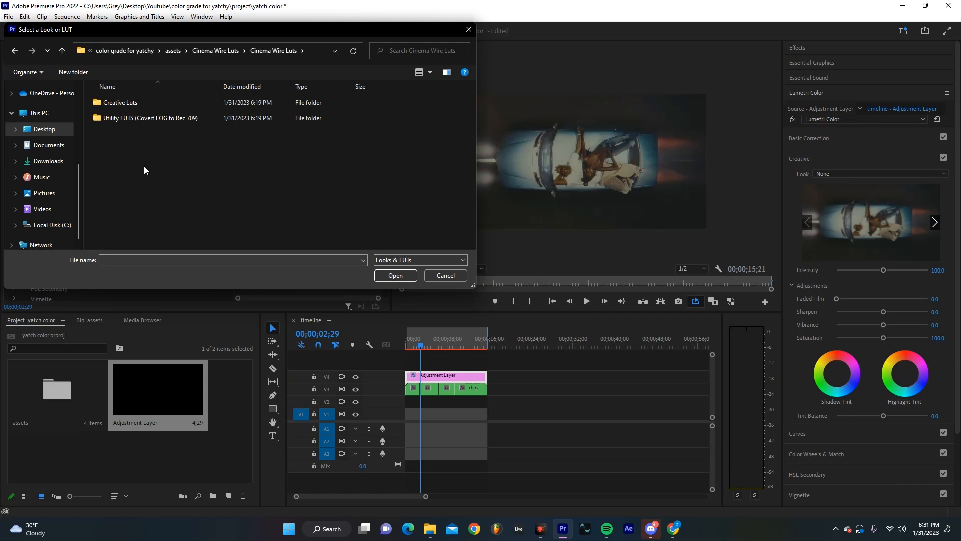
pyautogui.click(149, 118)
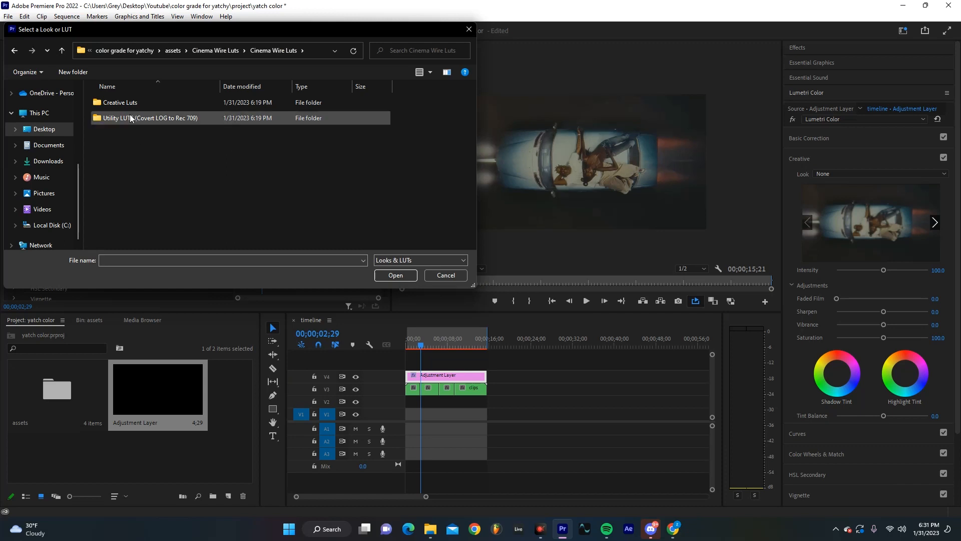
pyautogui.doubleClick(149, 118)
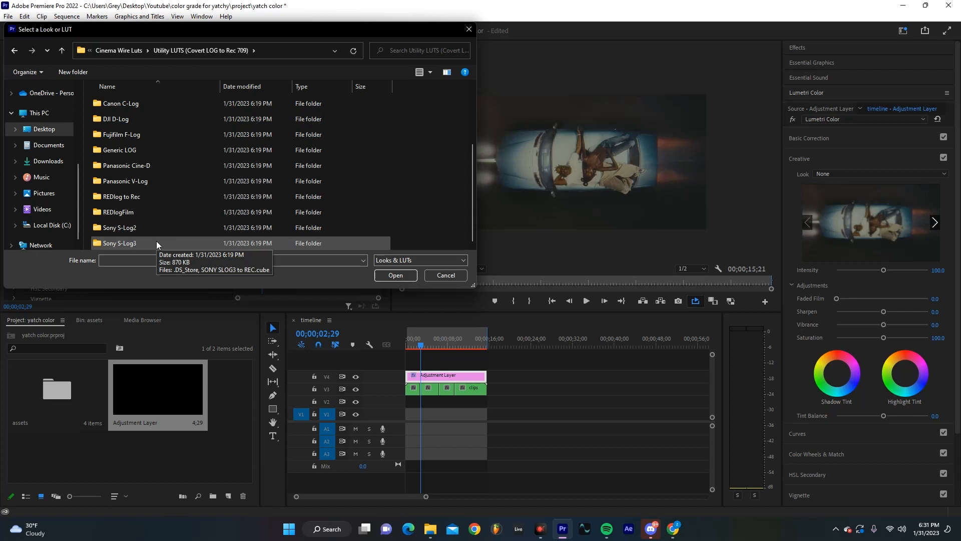
pyautogui.doubleClick(118, 242)
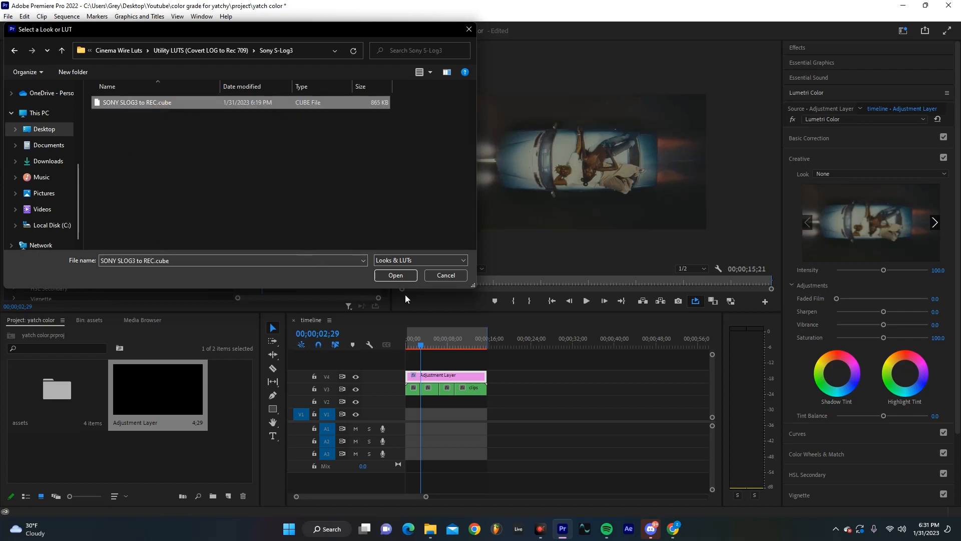
pyautogui.click(396, 274)
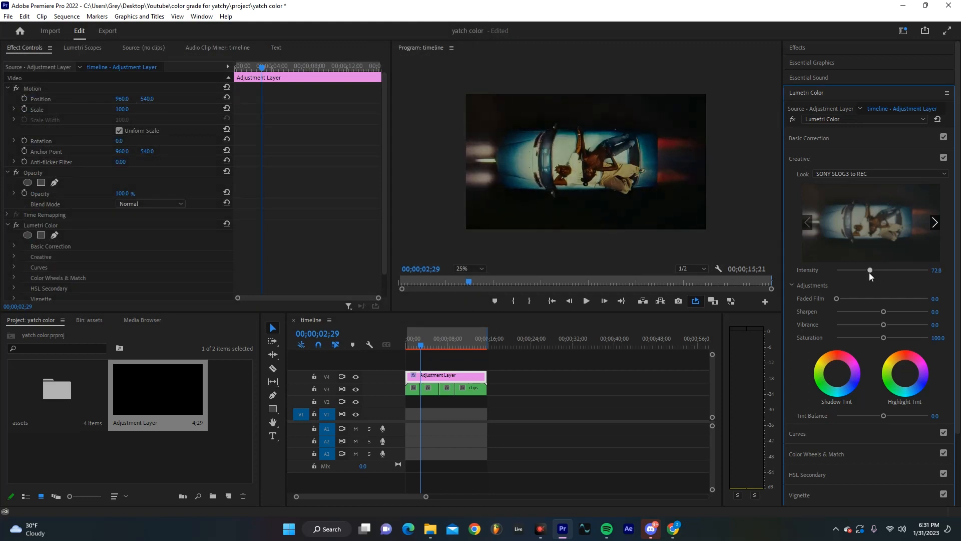
# Step: Lower the conversion look to about 67 intensity and check the grade across several clips
pyautogui.click(437, 345)
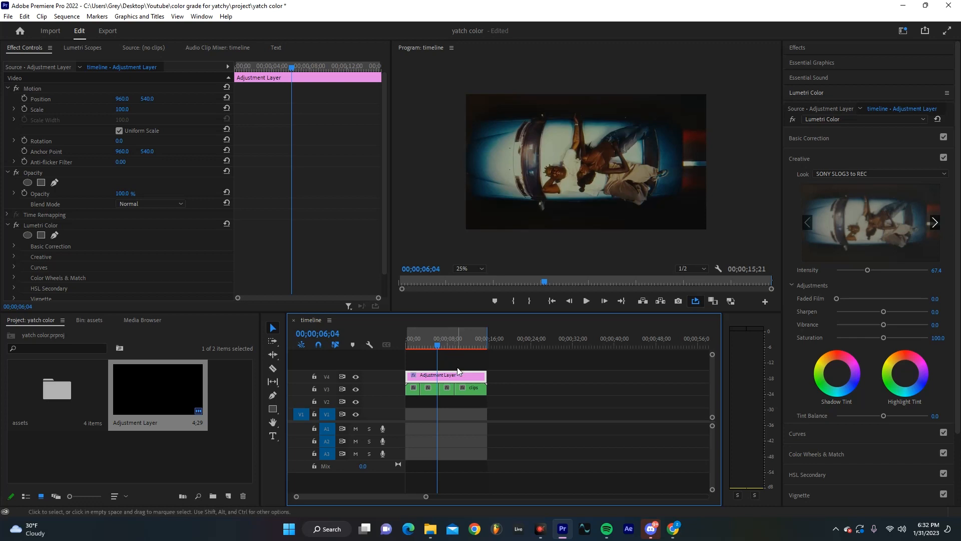
pyautogui.click(421, 347)
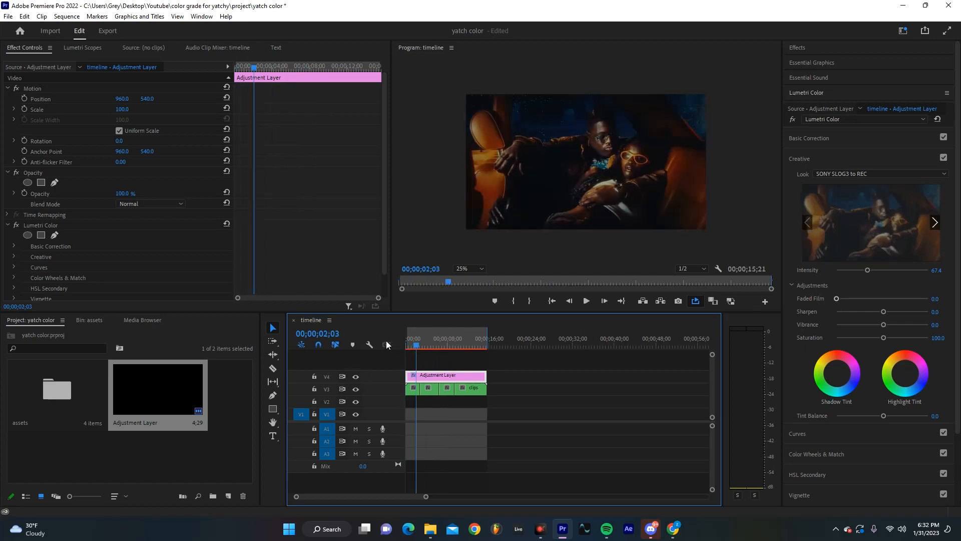
pyautogui.click(452, 351)
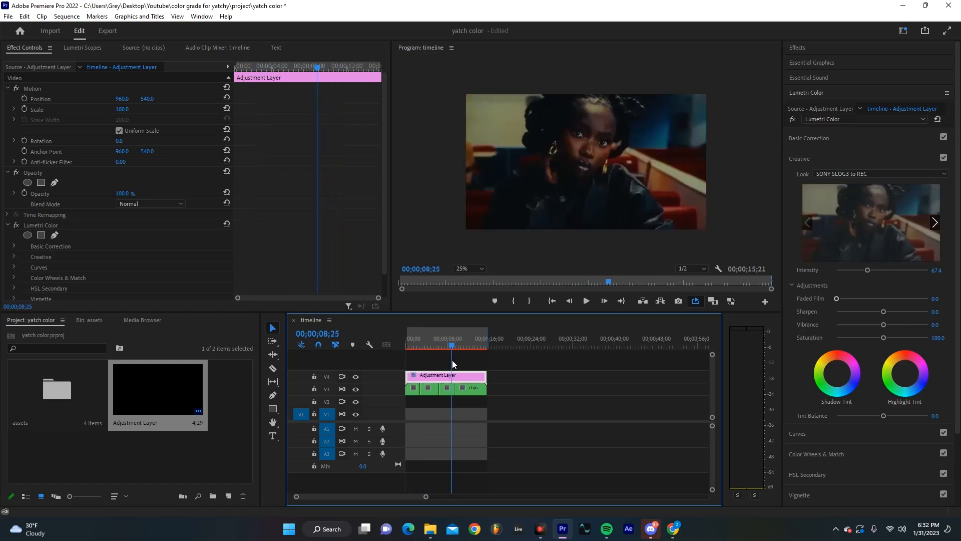
pyautogui.click(411, 338)
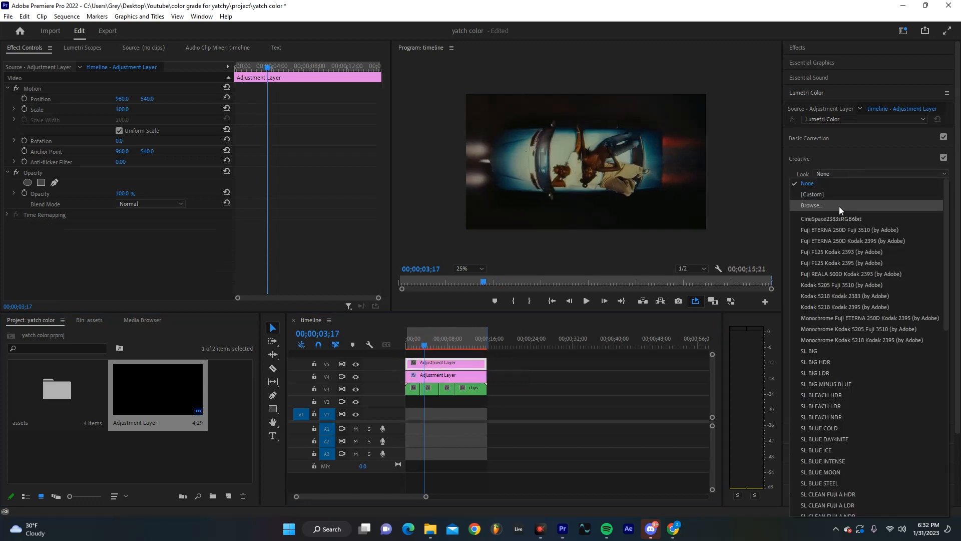
# Step: Load the Classic Orange & Teal.cube look from Creative Luts onto the top adjustment layer
pyautogui.click(812, 204)
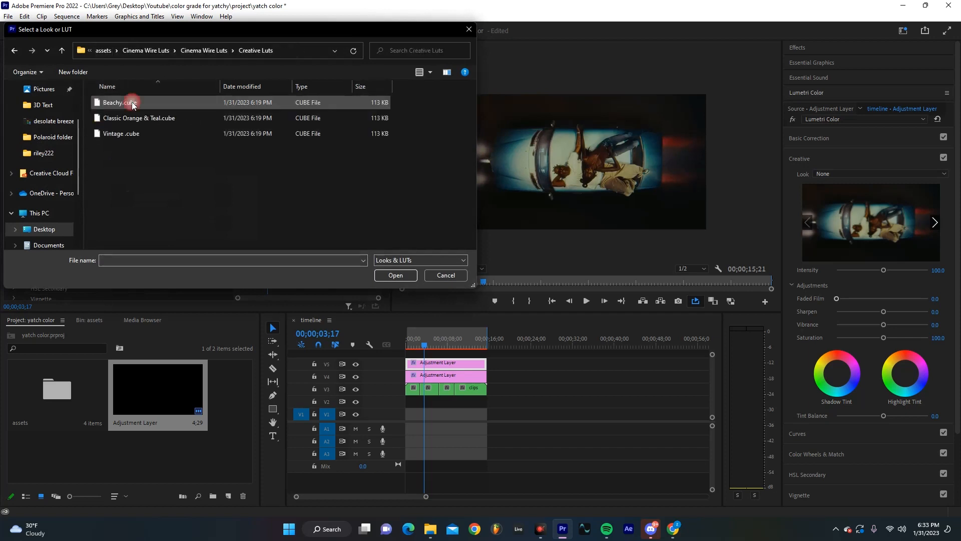
pyautogui.click(148, 118)
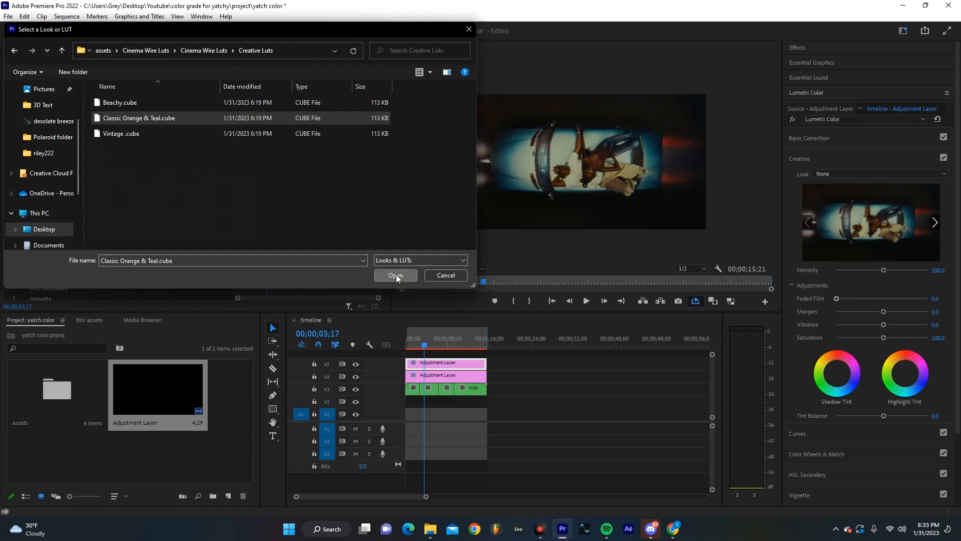
pyautogui.click(395, 276)
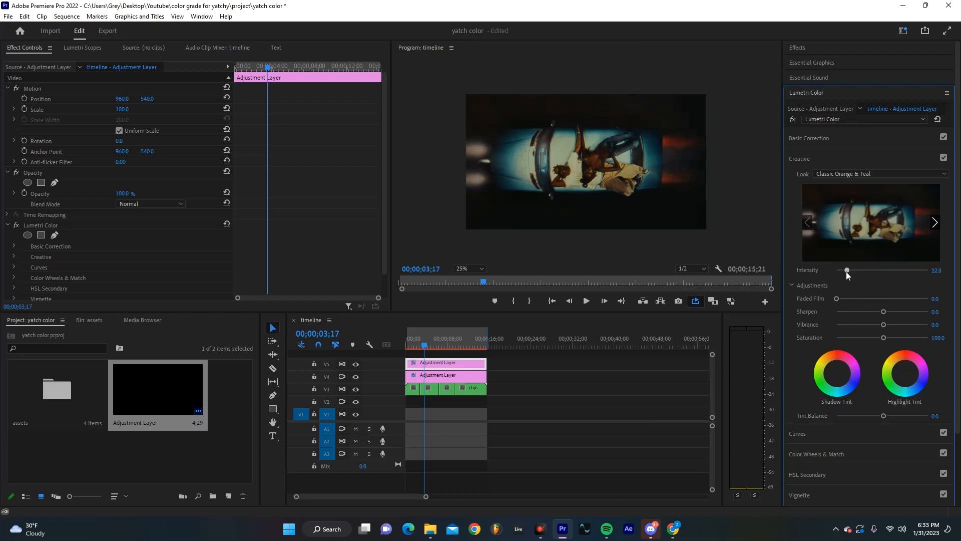
pyautogui.moveTo(820, 112)
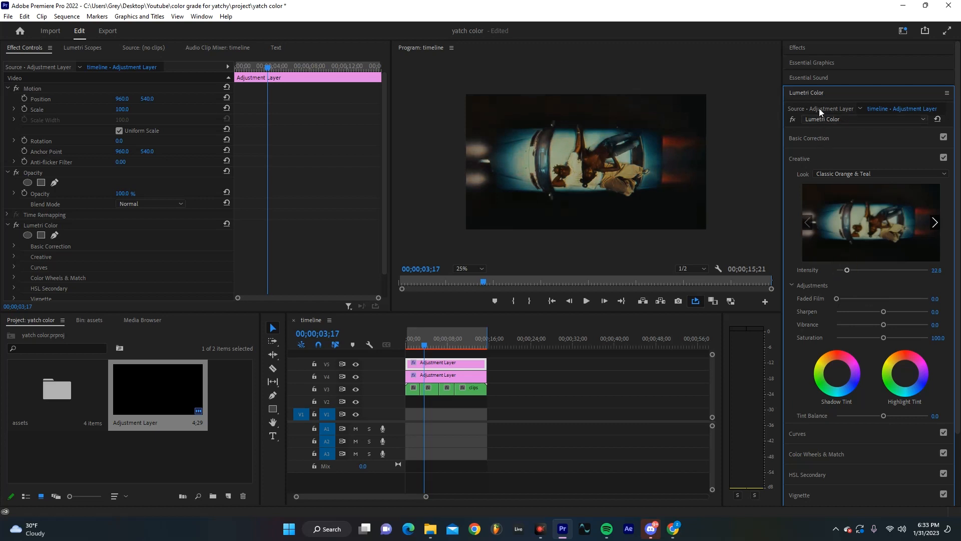
# Step: Expand the Basic Correction section of the top layer's Lumetri Color effect
pyautogui.click(808, 138)
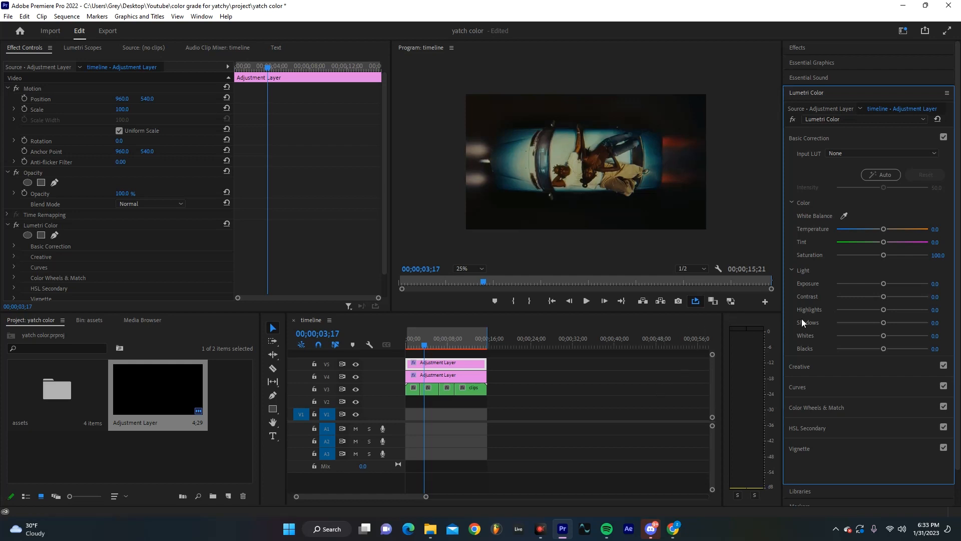
pyautogui.moveTo(828, 315)
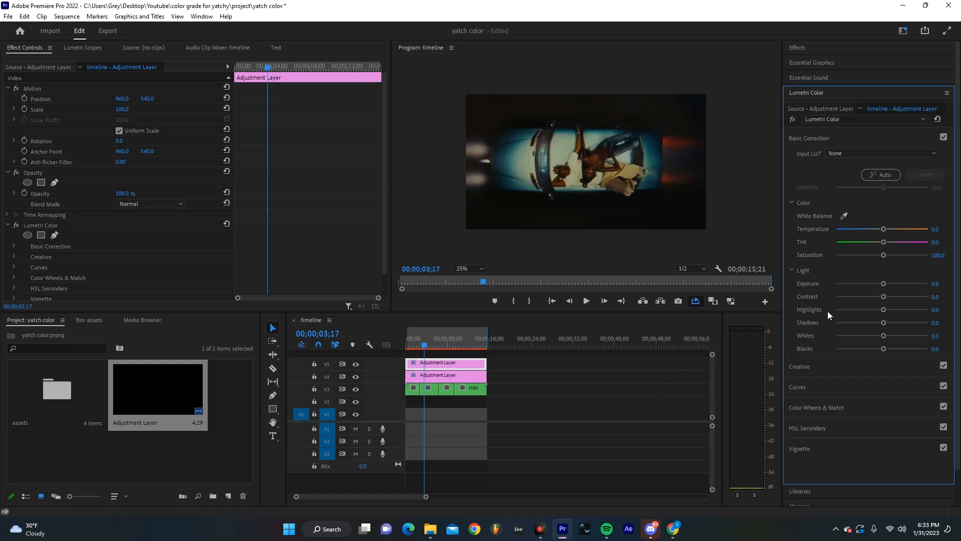